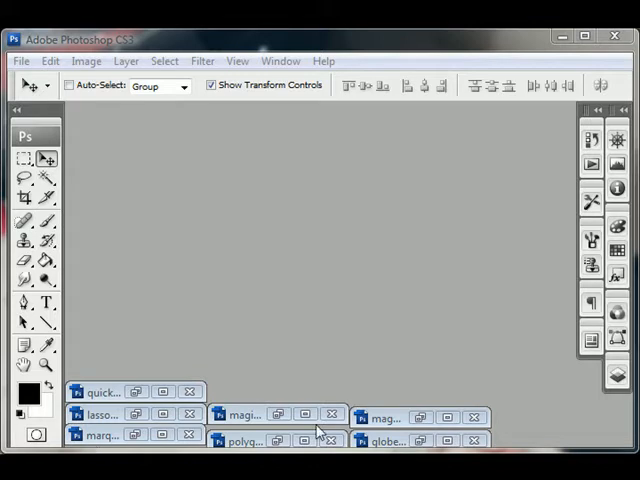
# Step: Preview quick_select.jpg, put it away, and start a new document
pyautogui.click(100, 392)
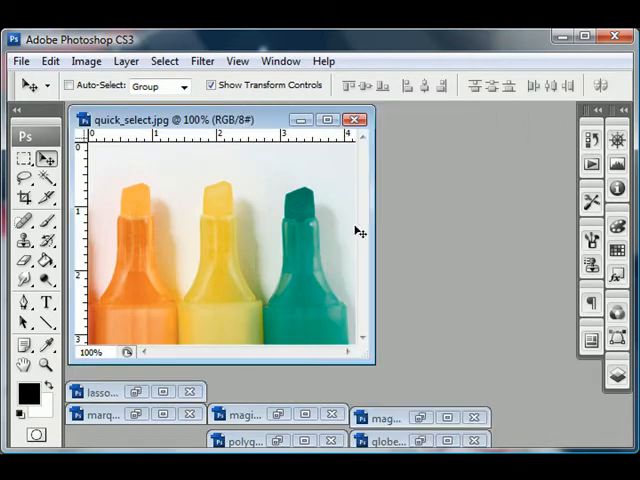
pyautogui.click(356, 120)
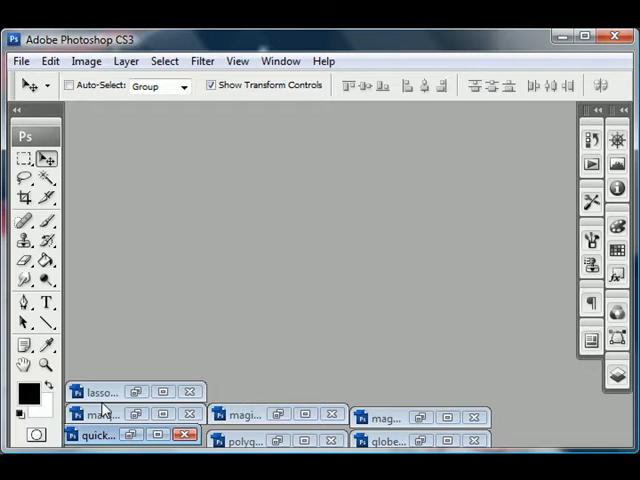
pyautogui.moveTo(184, 222)
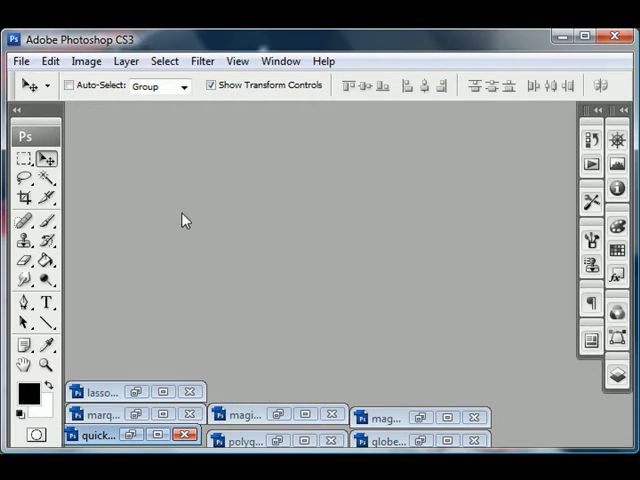
pyautogui.moveTo(22, 60)
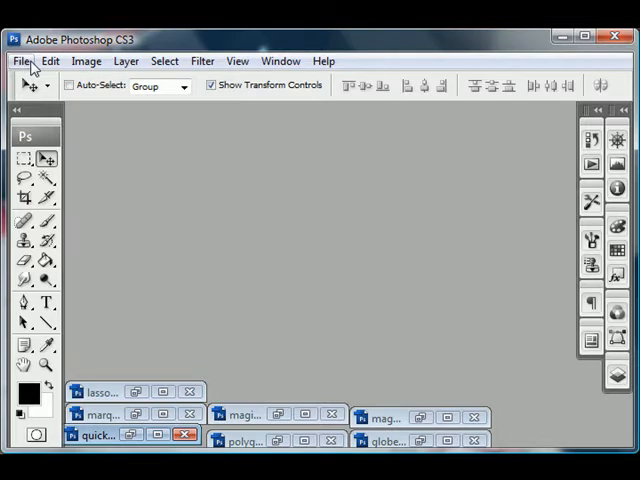
pyautogui.click(22, 60)
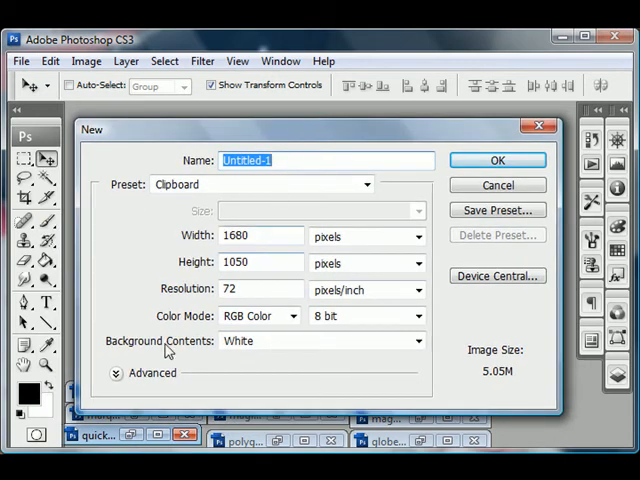
pyautogui.moveTo(292, 316)
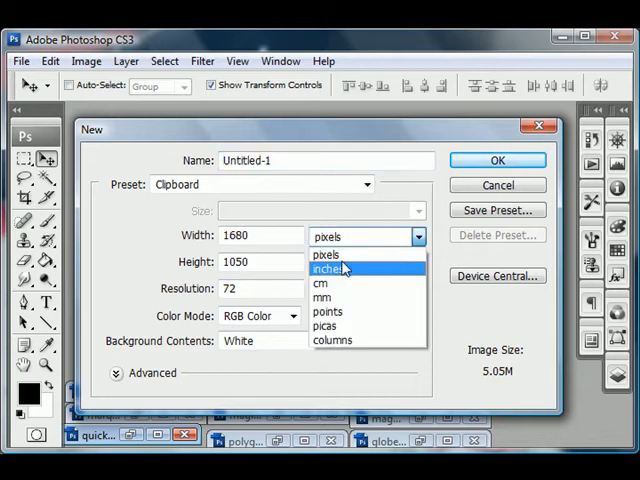
# Step: Set the new document to 8 by 6 inches, 72 pixels/inch, RGB Color, white background
pyautogui.click(328, 268)
pyautogui.write('8')
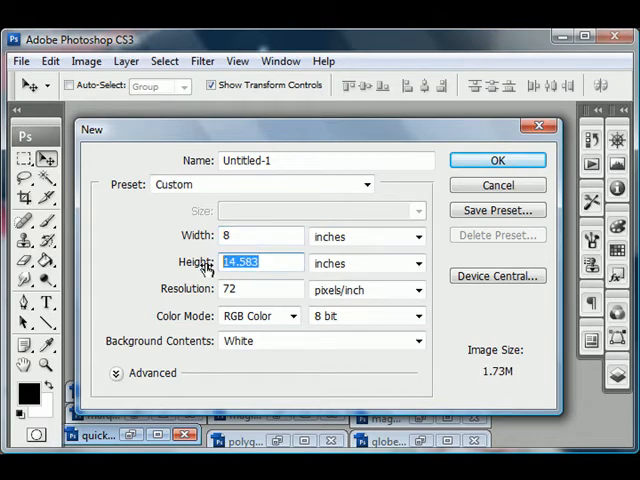
pyautogui.write('6')
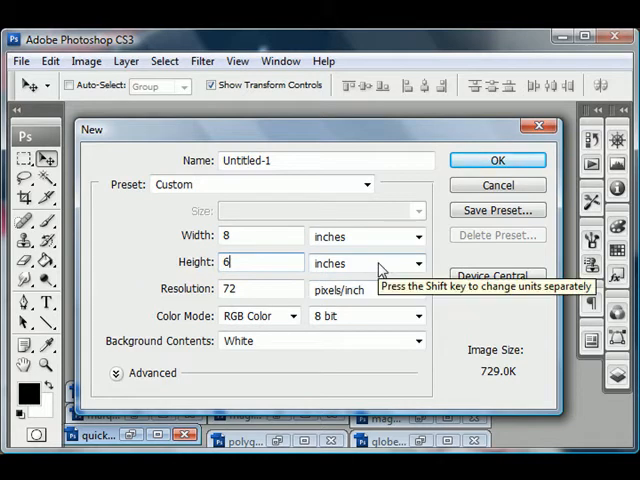
pyautogui.moveTo(278, 288)
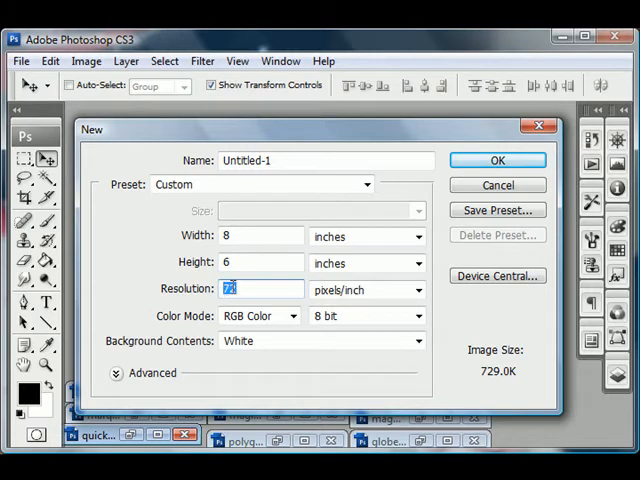
pyautogui.click(416, 288)
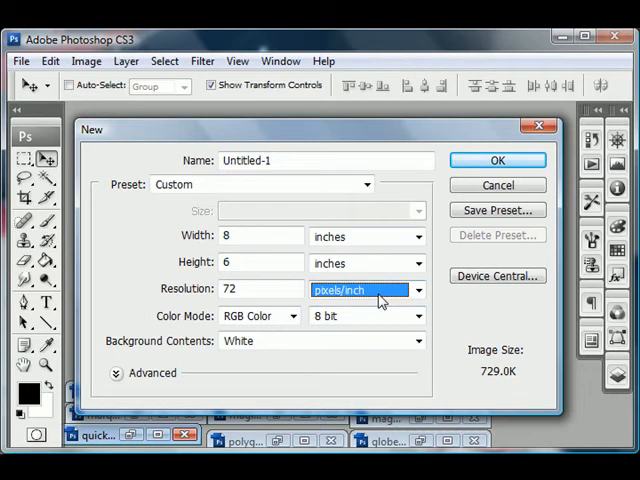
pyautogui.click(290, 316)
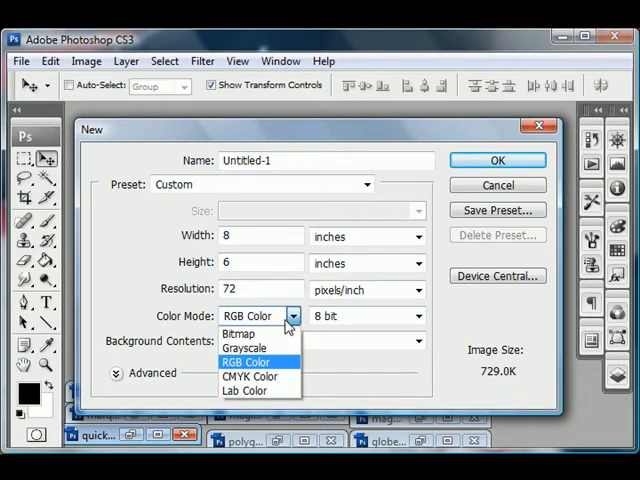
pyautogui.moveTo(280, 362)
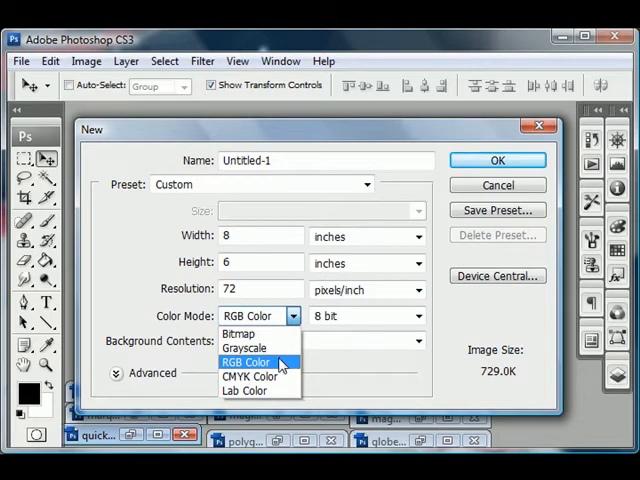
pyautogui.click(246, 360)
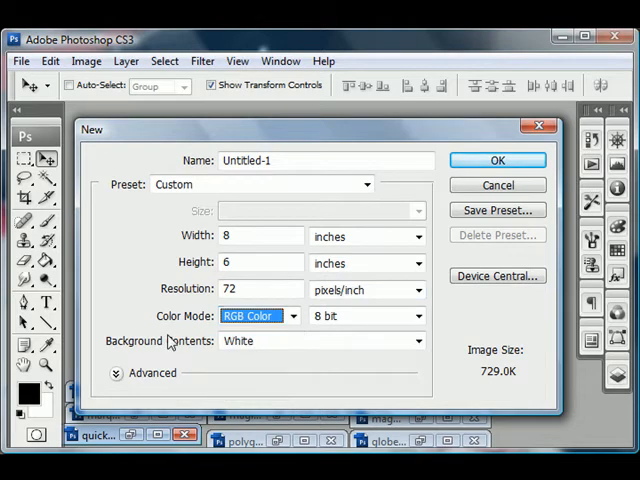
pyautogui.click(320, 340)
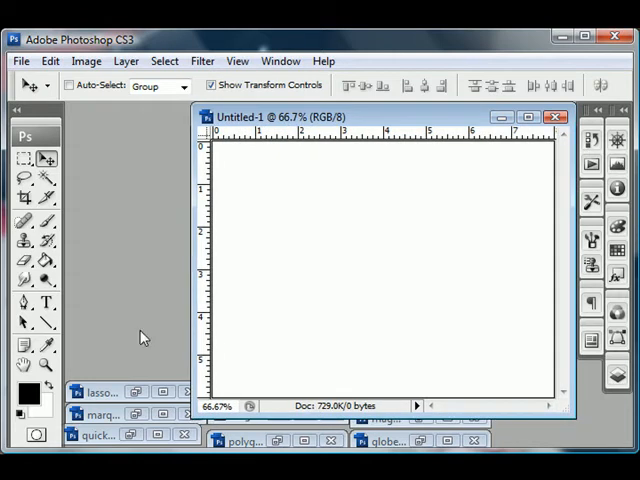
pyautogui.moveTo(124, 318)
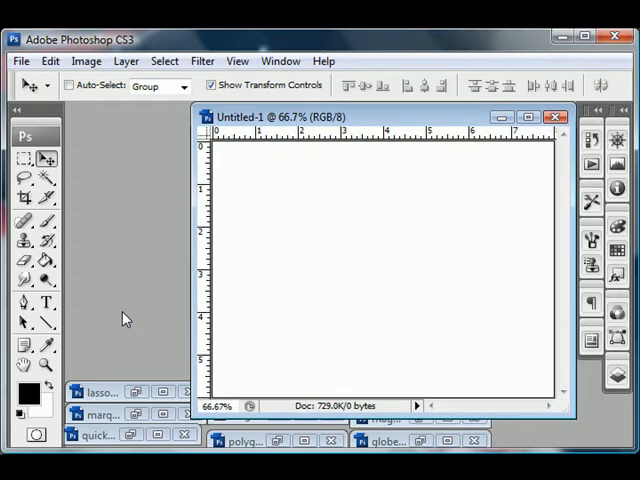
pyautogui.moveTo(110, 420)
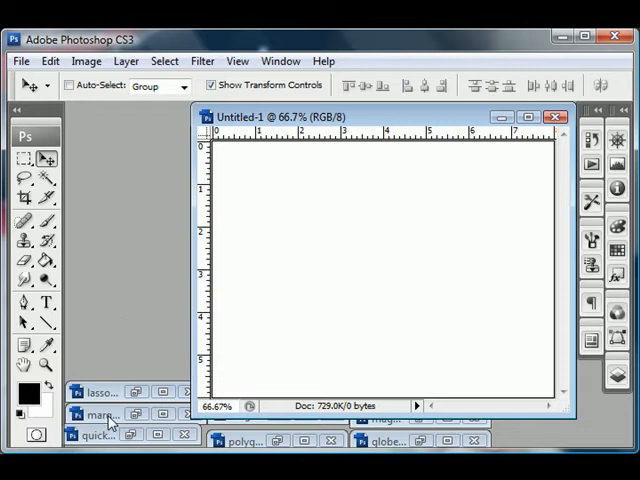
pyautogui.moveTo(108, 368)
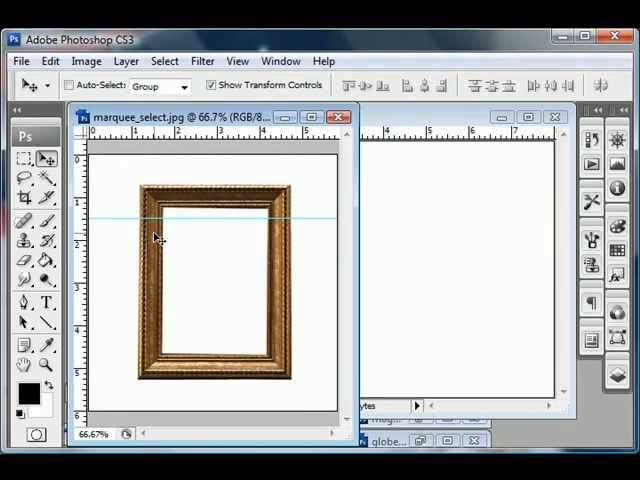
pyautogui.moveTo(148, 232)
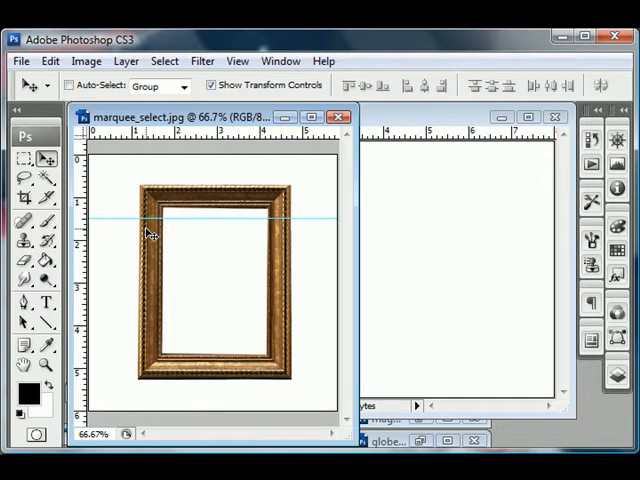
pyautogui.moveTo(108, 122)
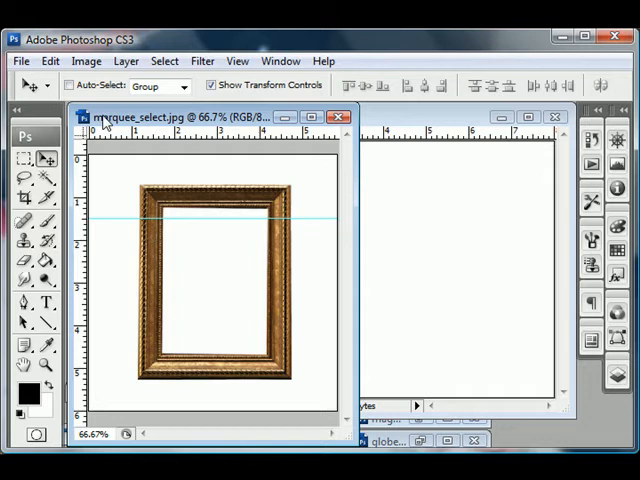
pyautogui.moveTo(24, 158)
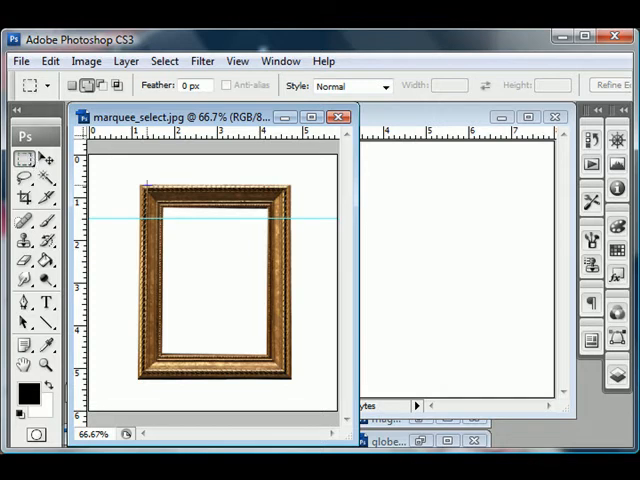
# Step: Set the Rectangular Marquee to start a New selection each time
pyautogui.click(72, 84)
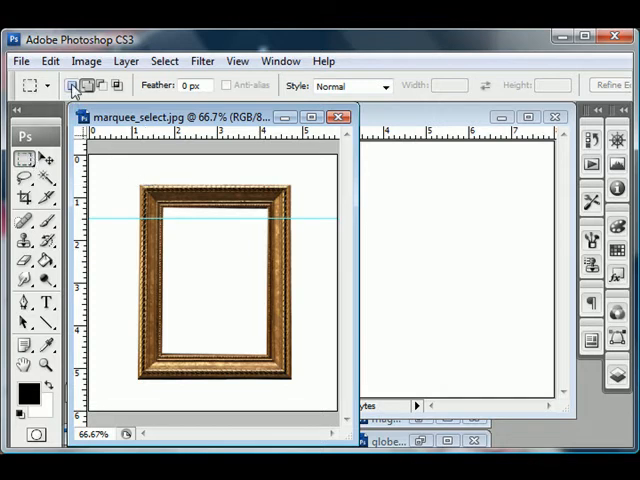
pyautogui.moveTo(72, 84)
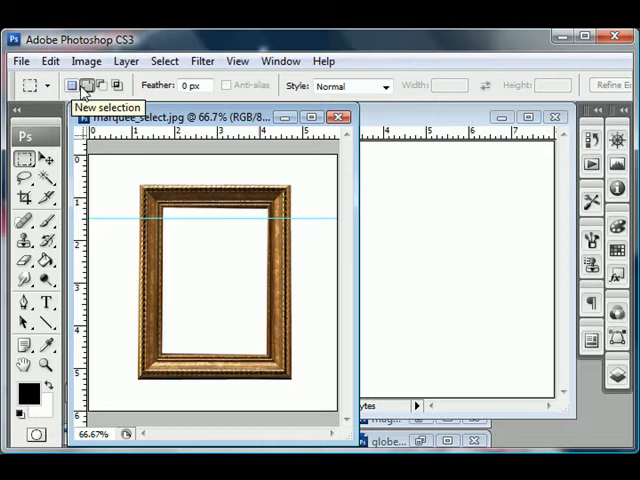
pyautogui.moveTo(132, 92)
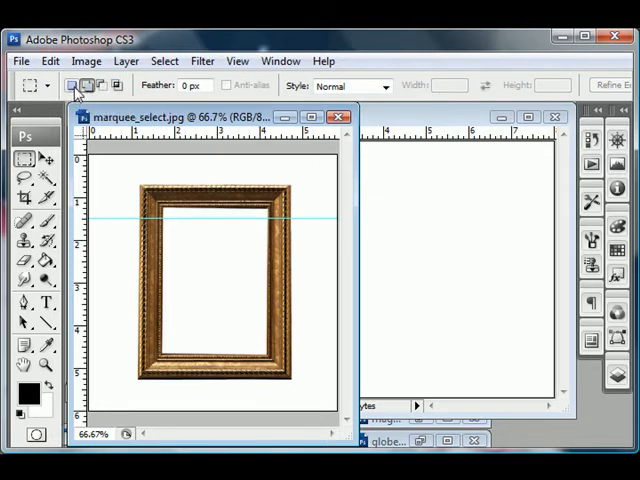
pyautogui.moveTo(88, 84)
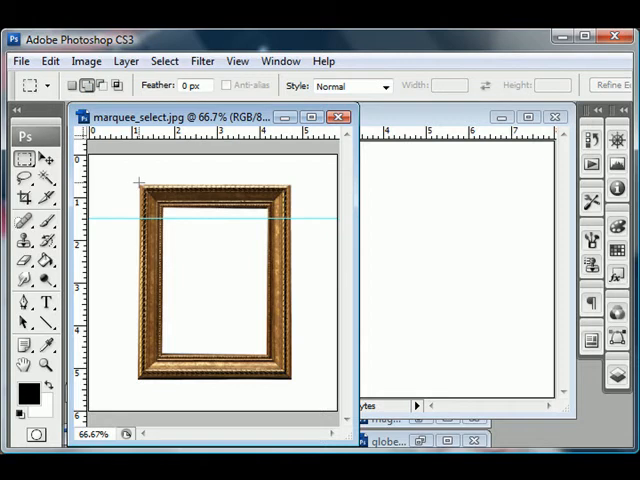
# Step: Marquee the whole frame, then subtract a marquee over its empty white centre
pyautogui.moveTo(136, 182); pyautogui.dragTo(288, 378)
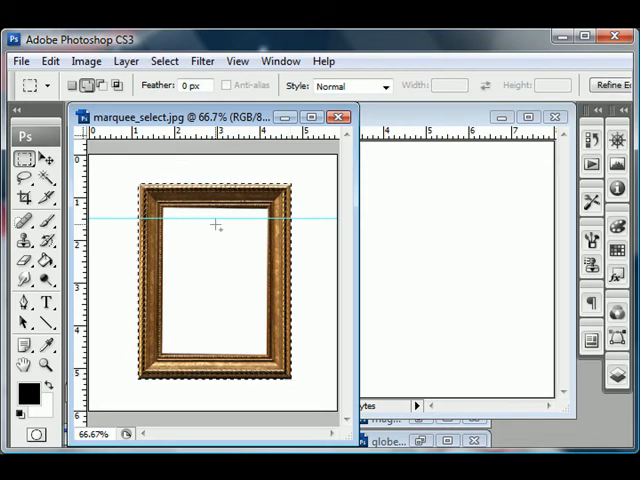
pyautogui.moveTo(224, 326)
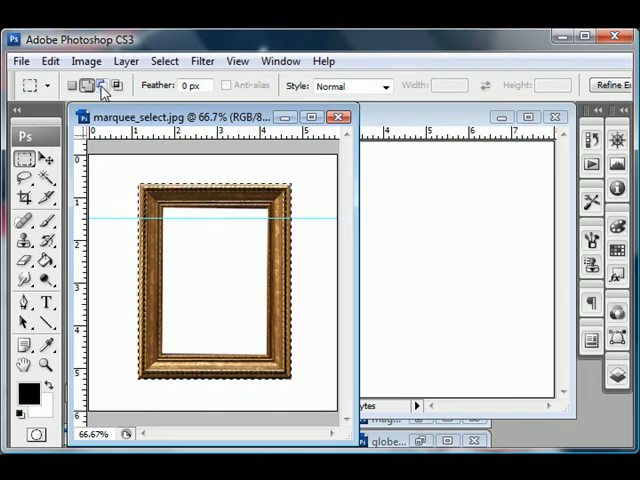
pyautogui.moveTo(100, 84)
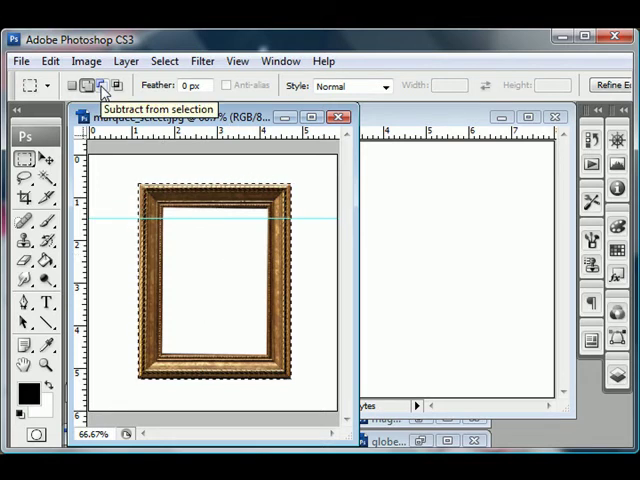
pyautogui.click(100, 84)
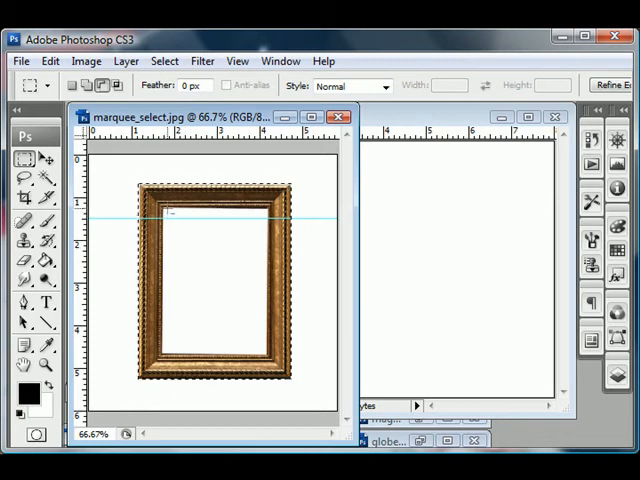
pyautogui.moveTo(164, 212); pyautogui.dragTo(244, 304)
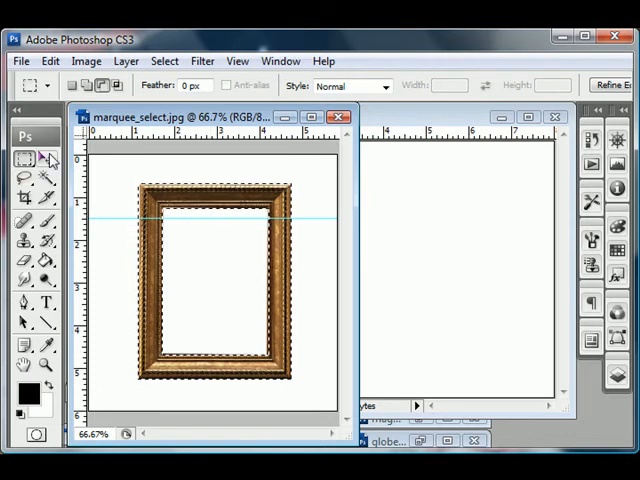
pyautogui.moveTo(48, 160)
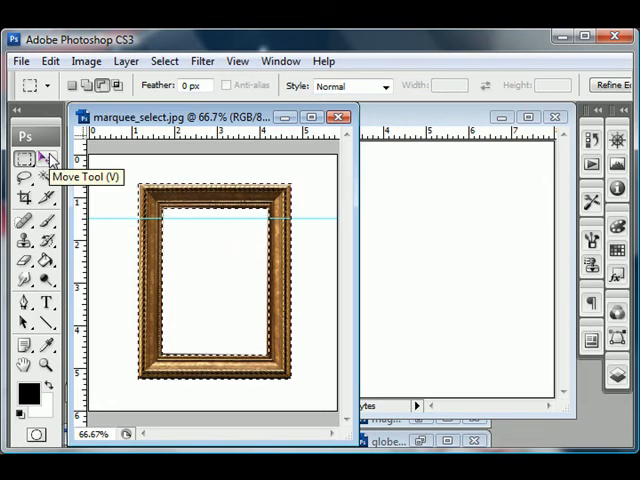
# Step: Move the frame border into Untitled-1 as Layer 1 and minimize marquee_select.jpg
pyautogui.click(24, 158)
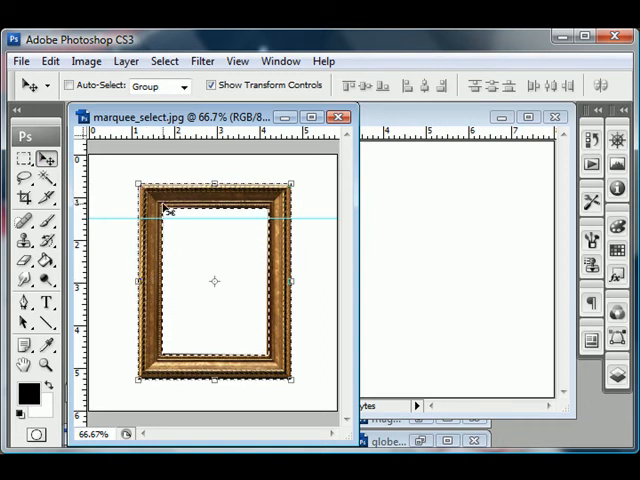
pyautogui.moveTo(416, 244)
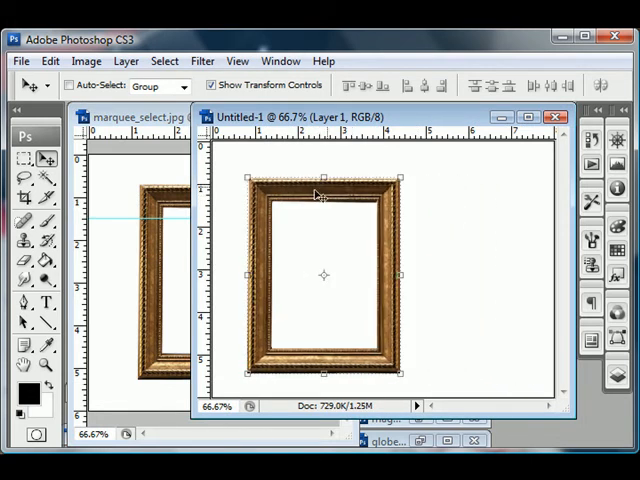
pyautogui.moveTo(162, 160)
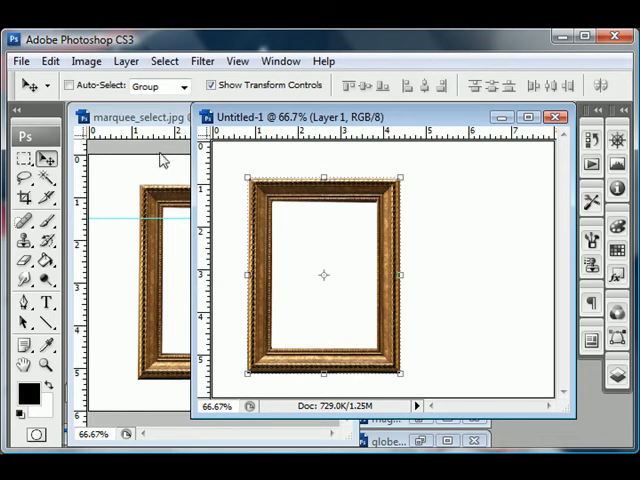
pyautogui.click(130, 116)
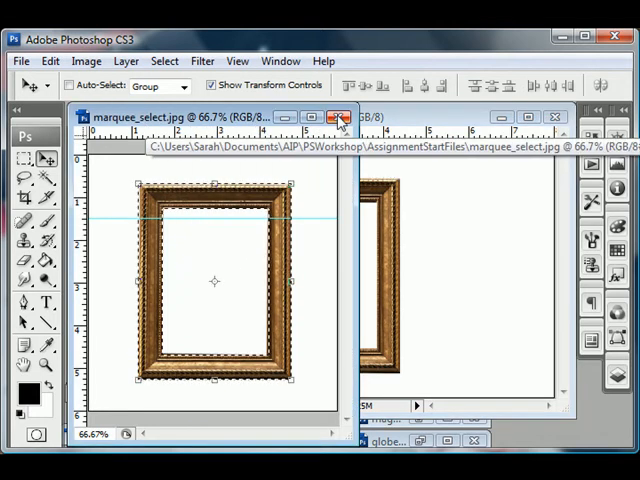
pyautogui.click(340, 116)
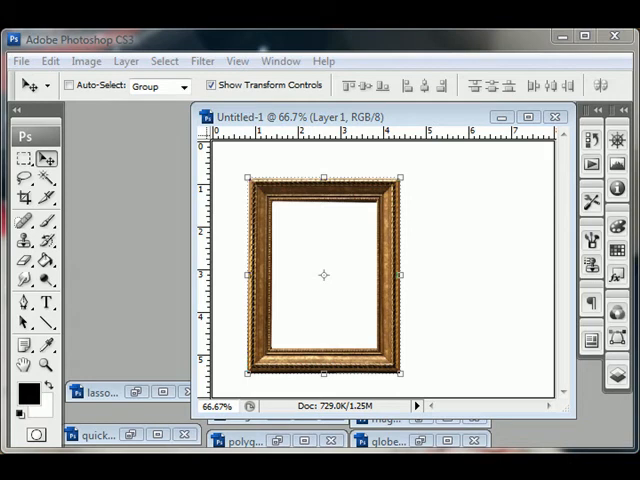
pyautogui.moveTo(292, 418)
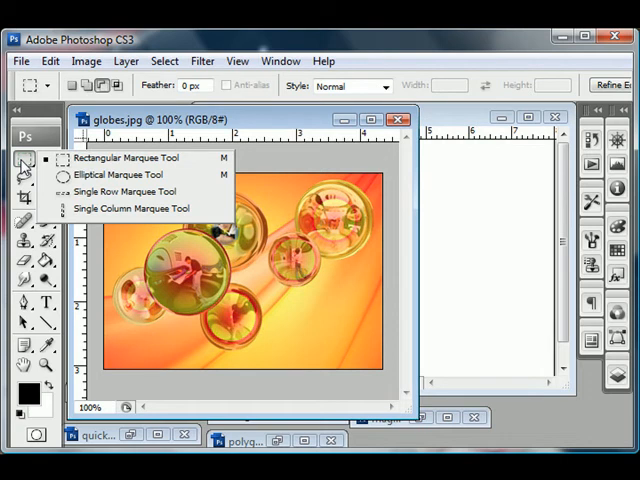
pyautogui.moveTo(108, 188)
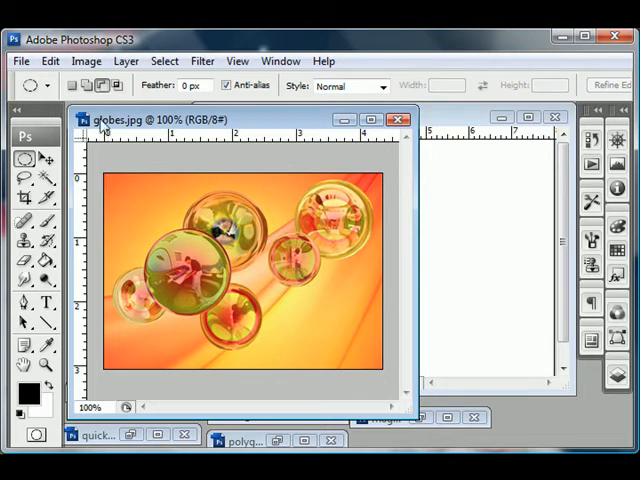
pyautogui.moveTo(102, 84)
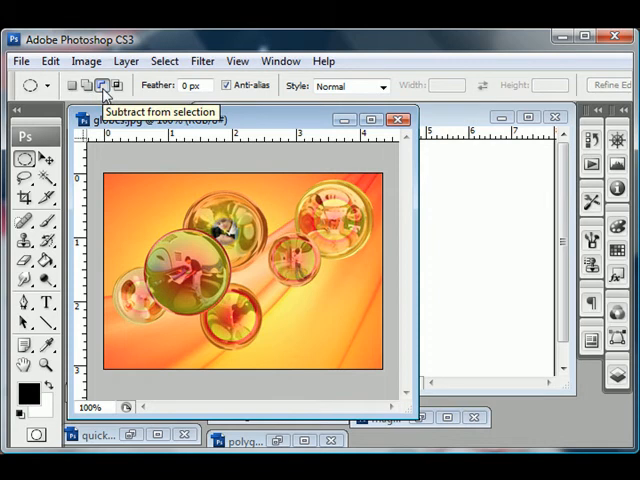
pyautogui.moveTo(88, 84)
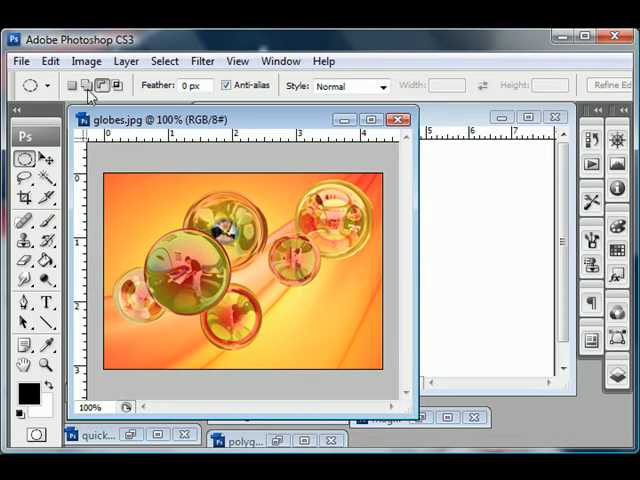
pyautogui.moveTo(88, 84)
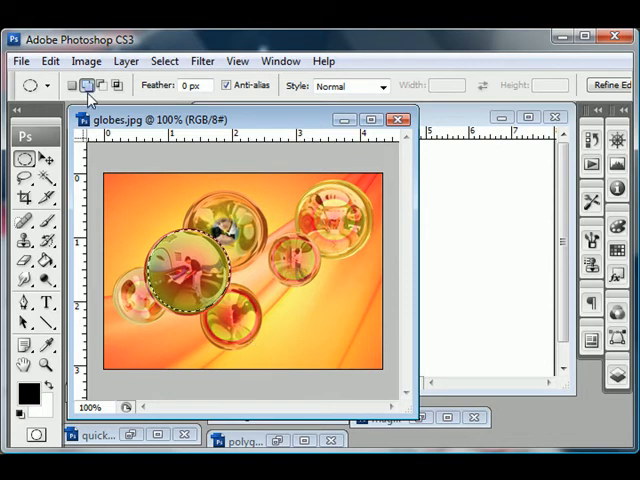
pyautogui.moveTo(88, 84)
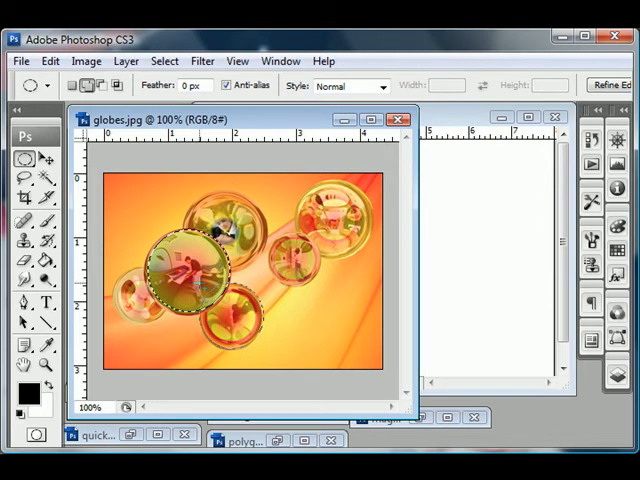
# Step: Switch the elliptical marquee to Add to selection for the remaining globes
pyautogui.click(240, 316)
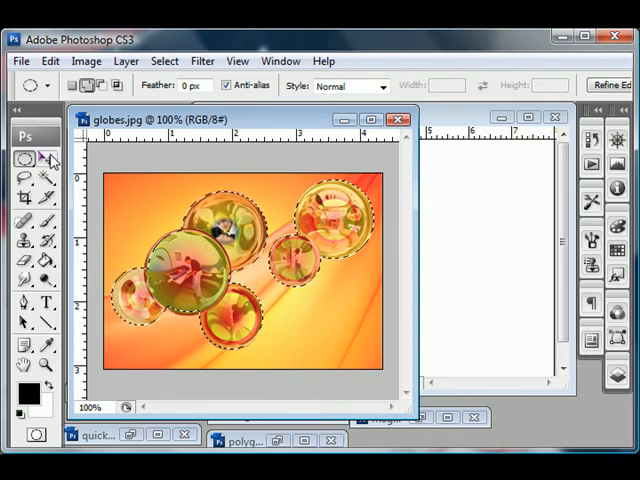
# Step: Switch to the Move tool to carry the selected globes into Untitled-1
pyautogui.click(24, 84)
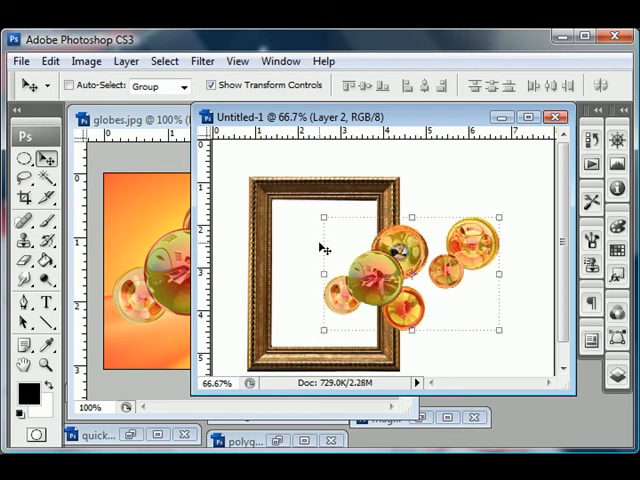
# Step: Close globes.jpg without saving, leaving the frame and globes in Untitled-1
pyautogui.click(120, 120)
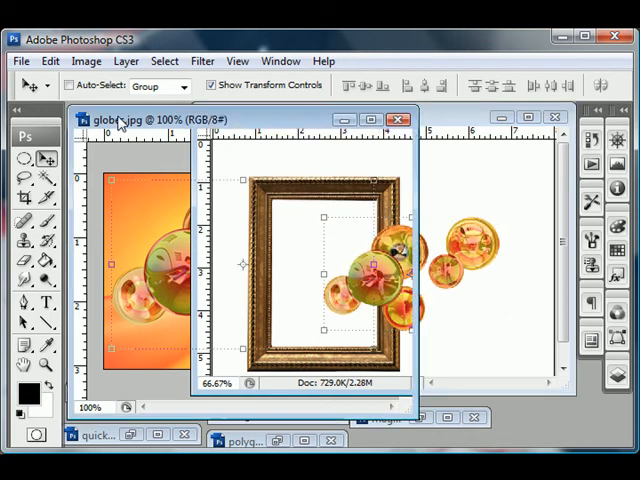
pyautogui.click(398, 120)
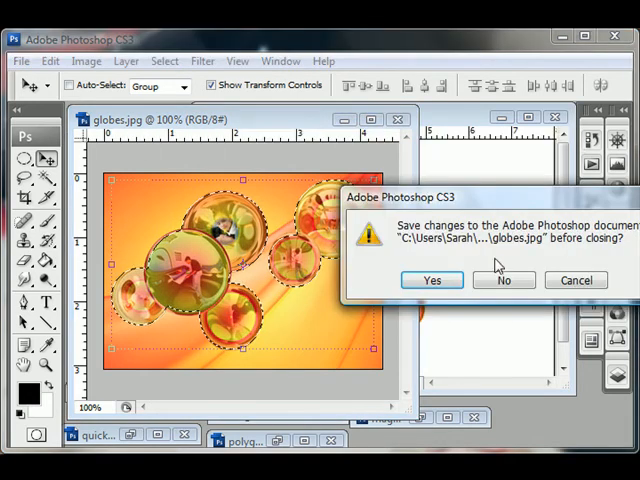
pyautogui.click(504, 280)
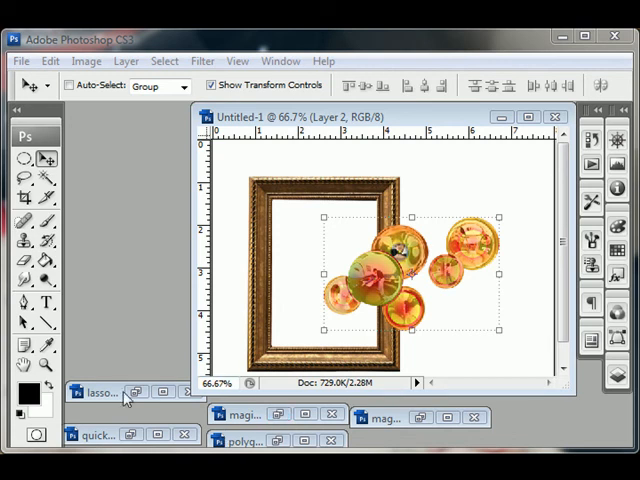
# Step: Bring lasso_select.jpg forward and choose the Lasso tool to trace the bulb
pyautogui.click(100, 392)
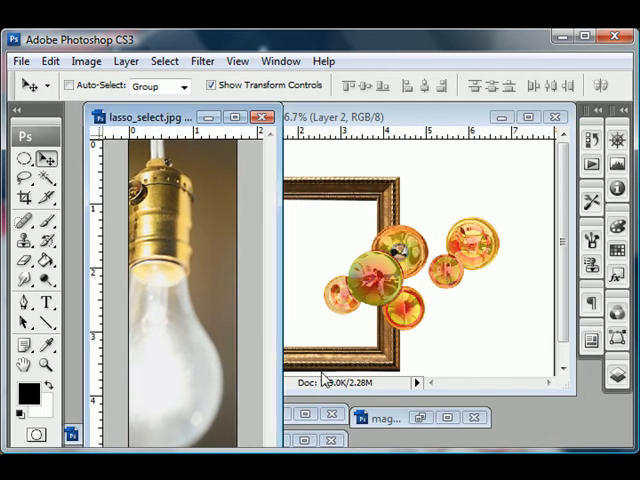
pyautogui.moveTo(228, 170)
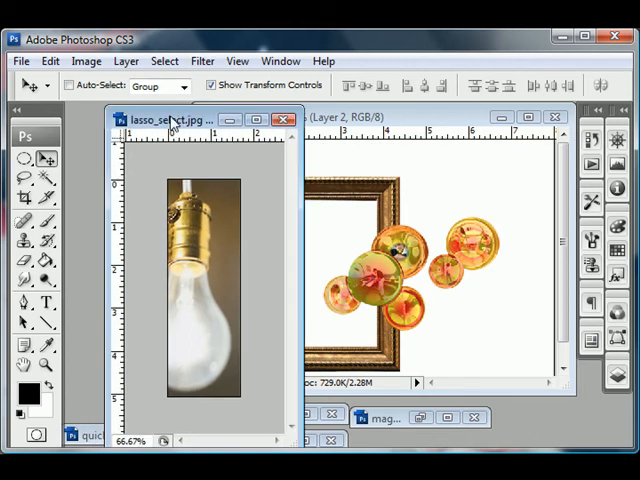
pyautogui.moveTo(24, 178)
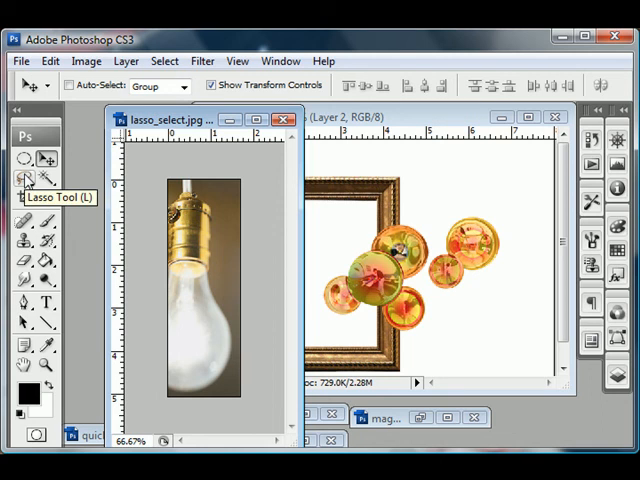
pyautogui.click(24, 178)
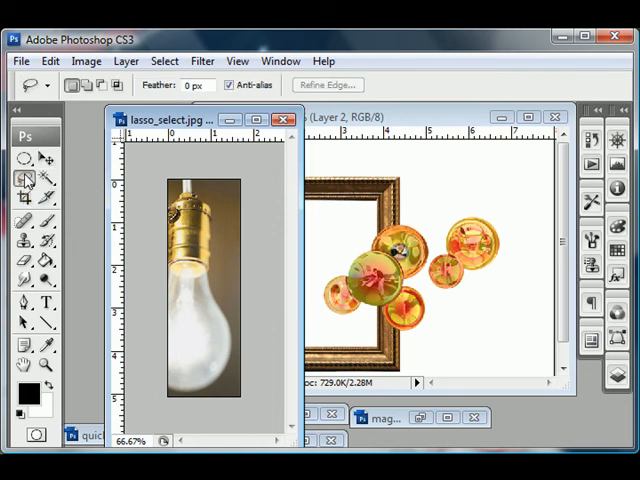
pyautogui.click(22, 178)
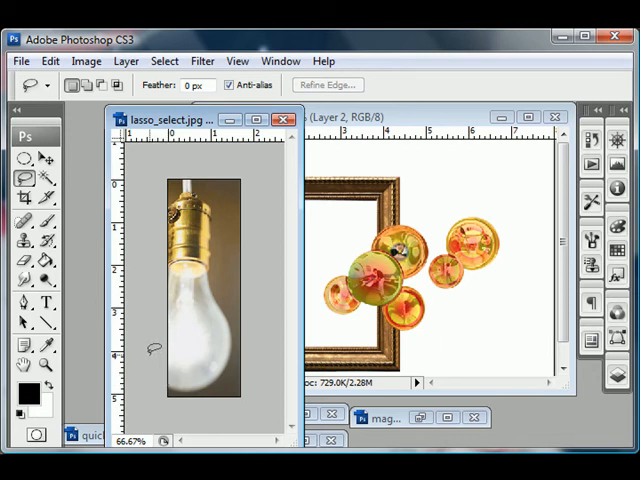
pyautogui.moveTo(172, 364)
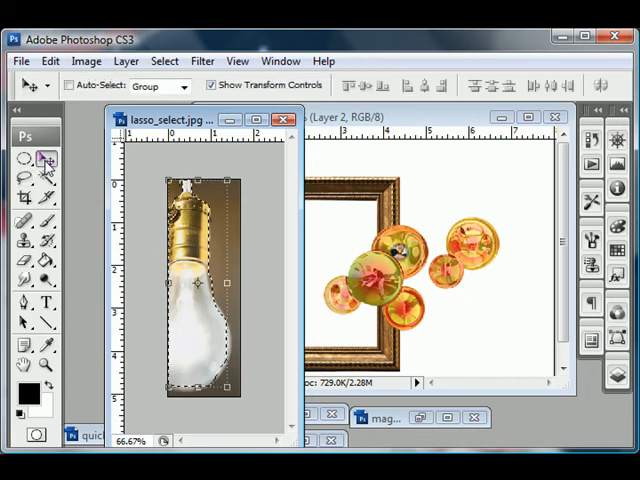
pyautogui.moveTo(44, 160)
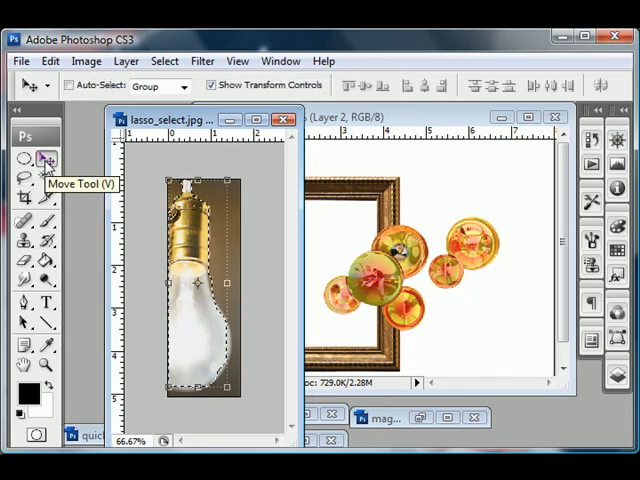
pyautogui.moveTo(370, 316)
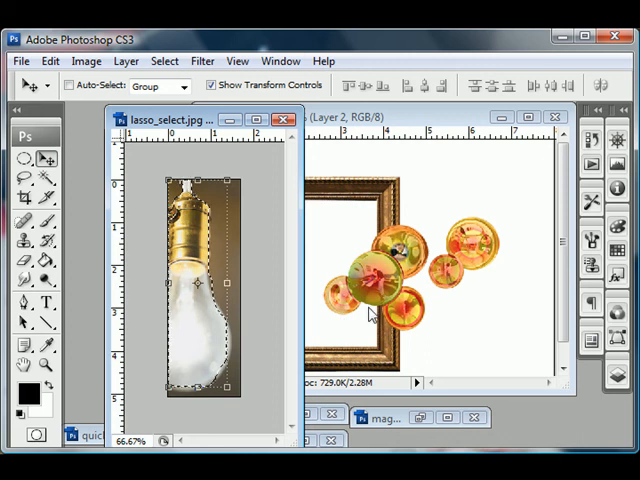
pyautogui.moveTo(90, 110)
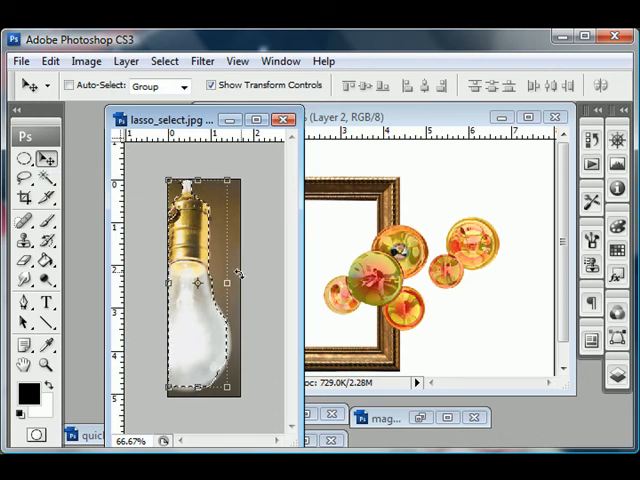
pyautogui.moveTo(424, 122)
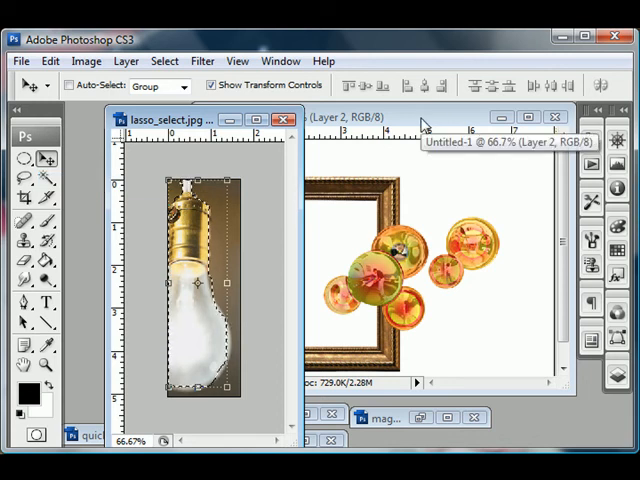
# Step: Drop the light bulb into Untitled-1 as Layer 3, then return to lasso_select.jpg
pyautogui.click(430, 116)
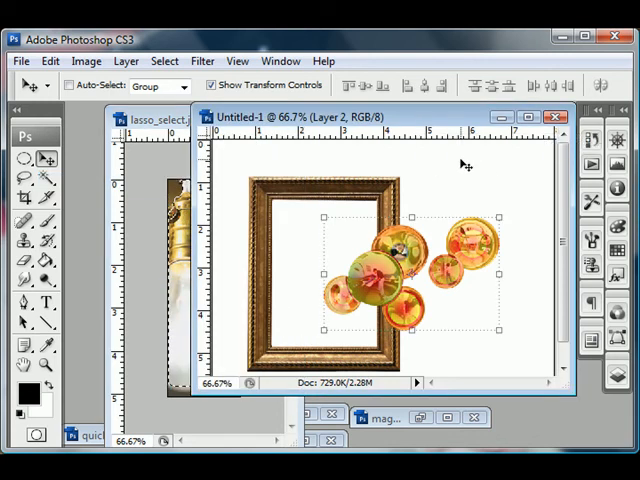
pyautogui.moveTo(468, 128)
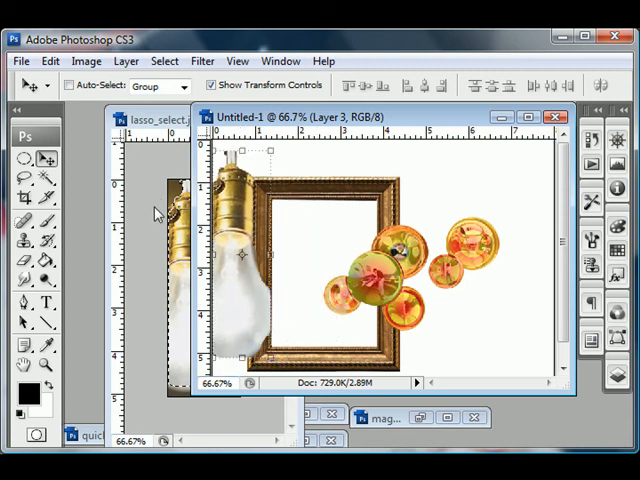
pyautogui.click(170, 120)
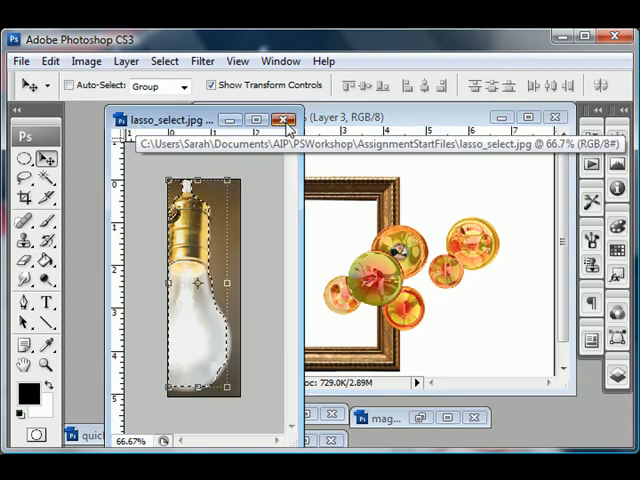
# Step: Close lasso_select.jpg ahead of opening polygon_select.jpg
pyautogui.click(286, 120)
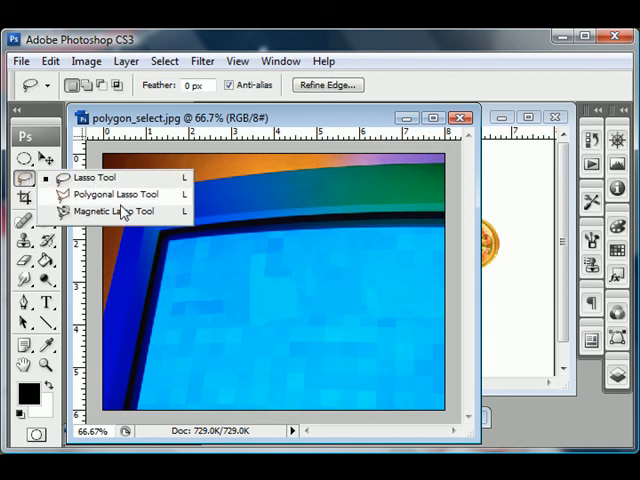
pyautogui.moveTo(132, 184)
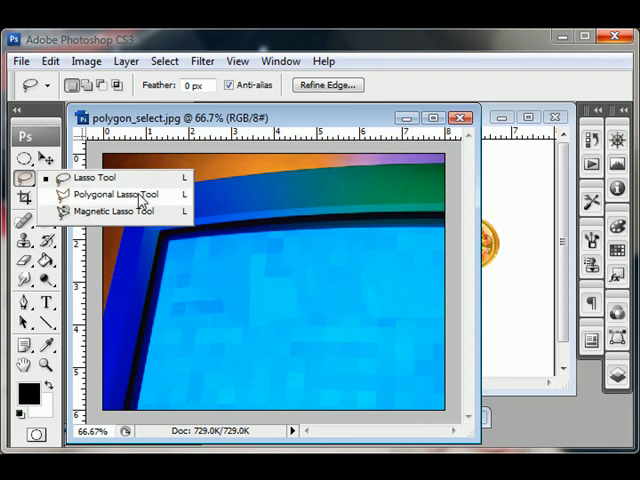
# Step: With the Polygonal Lasso, place the first selection points along the monitor's outer edge and corner
pyautogui.click(112, 194)
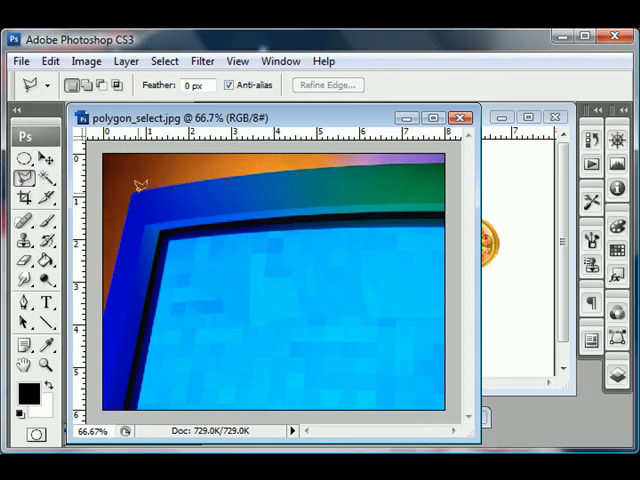
pyautogui.moveTo(120, 176)
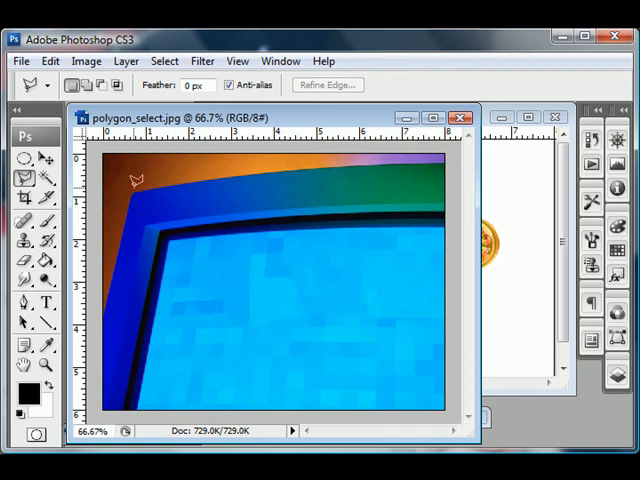
pyautogui.moveTo(136, 184)
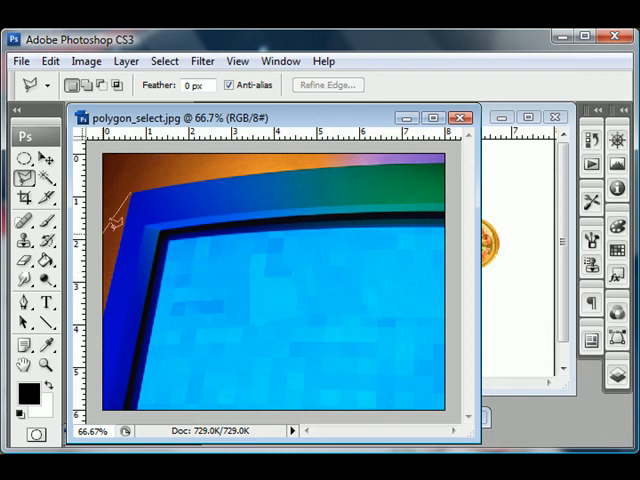
pyautogui.click(236, 176)
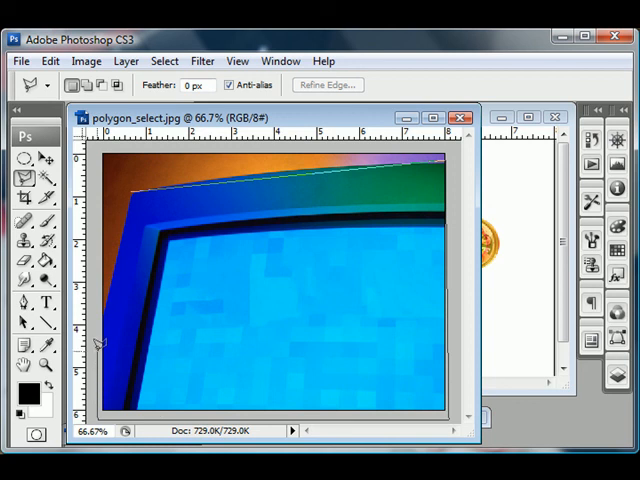
pyautogui.moveTo(104, 300)
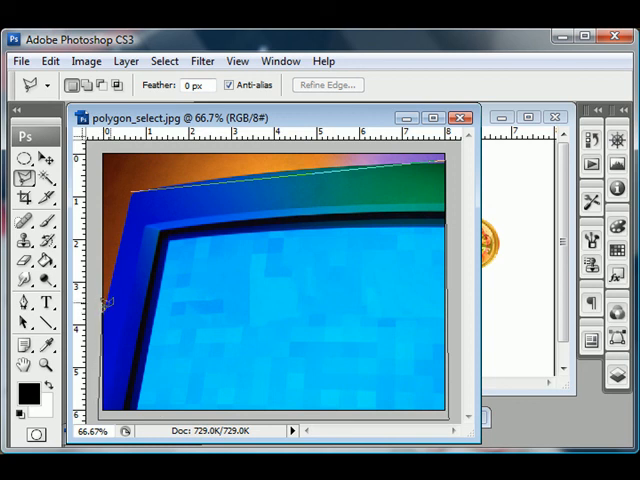
pyautogui.moveTo(132, 188)
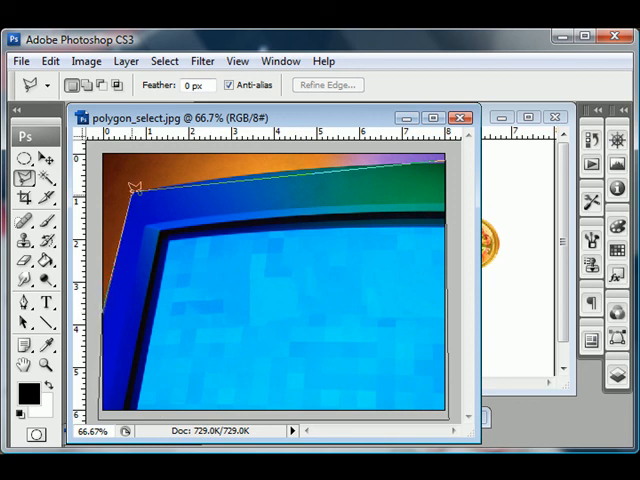
pyautogui.click(128, 180)
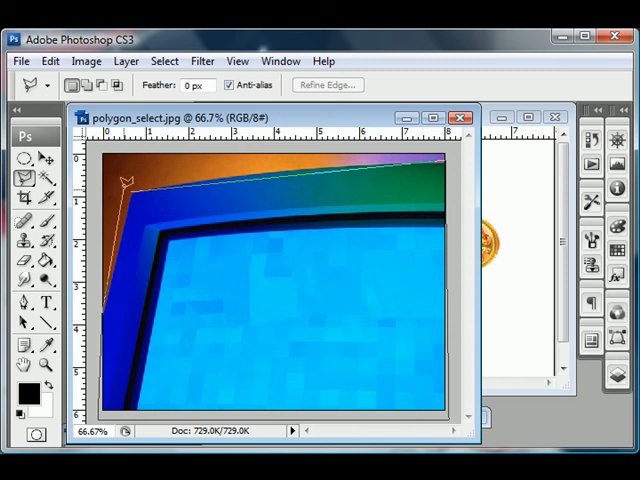